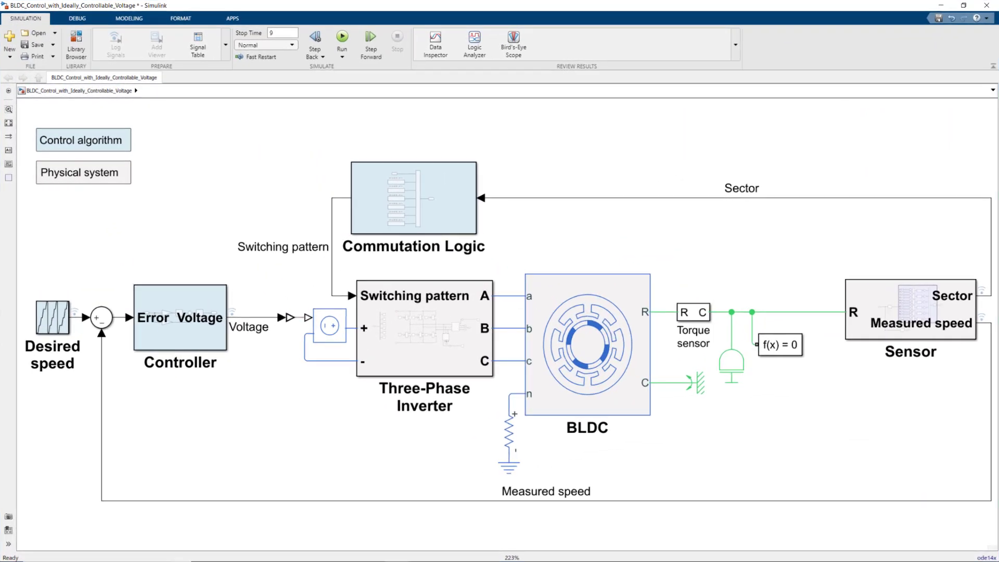
# Bring up the BLDC_control_buck_converter model with stop time 35 in Accelerator mode.
pyautogui.click(330, 325)
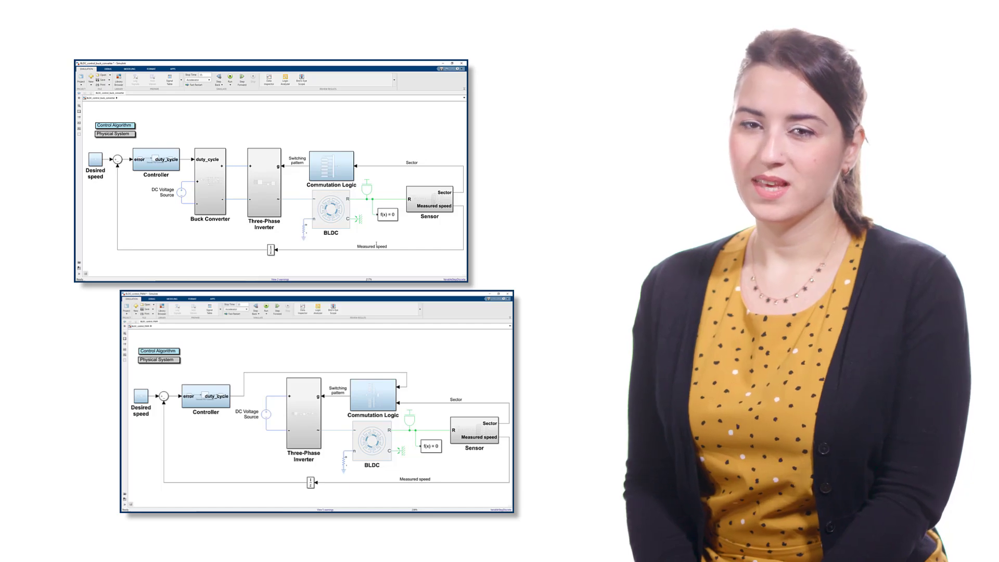
pyautogui.click(453, 61)
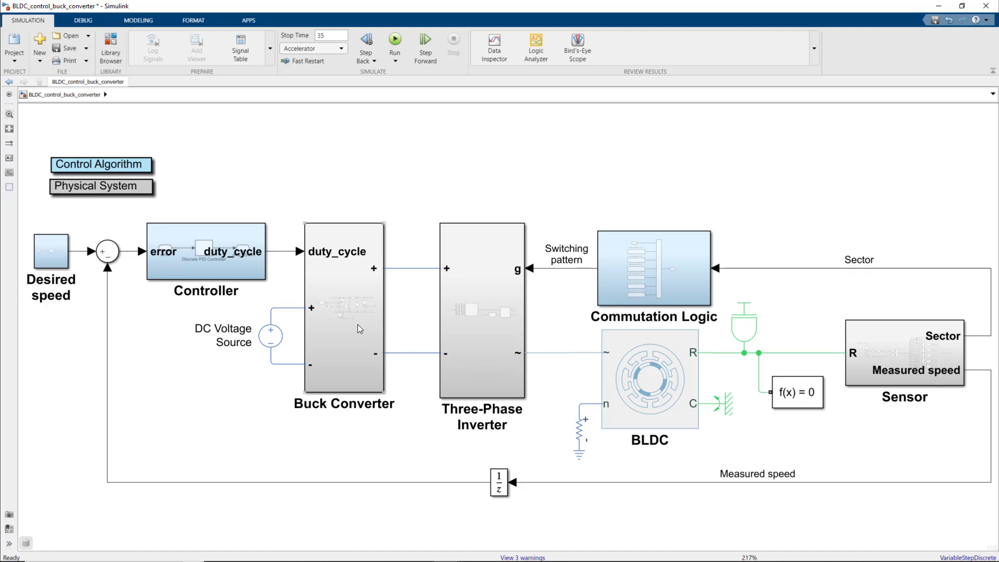
pyautogui.click(345, 310)
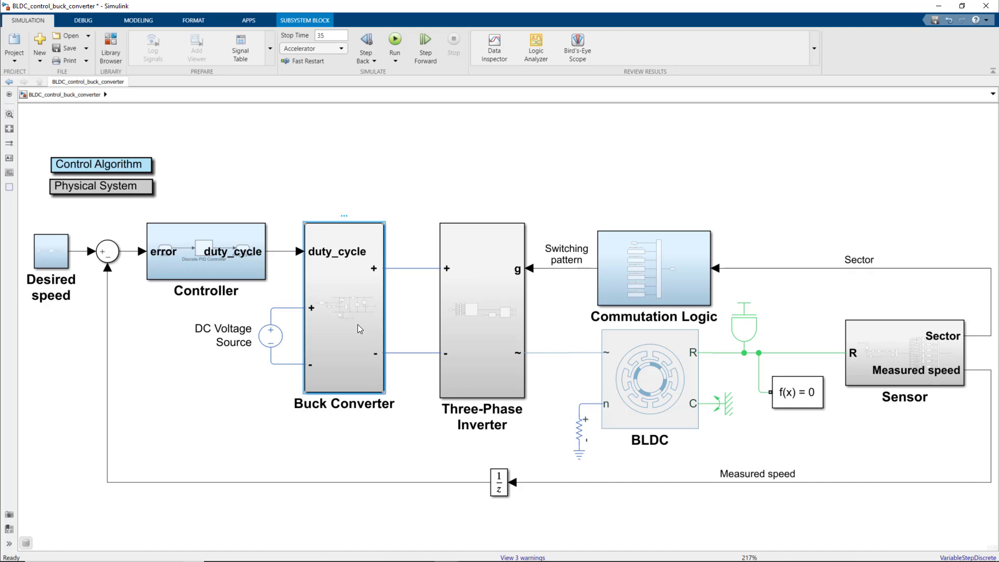
pyautogui.click(243, 334)
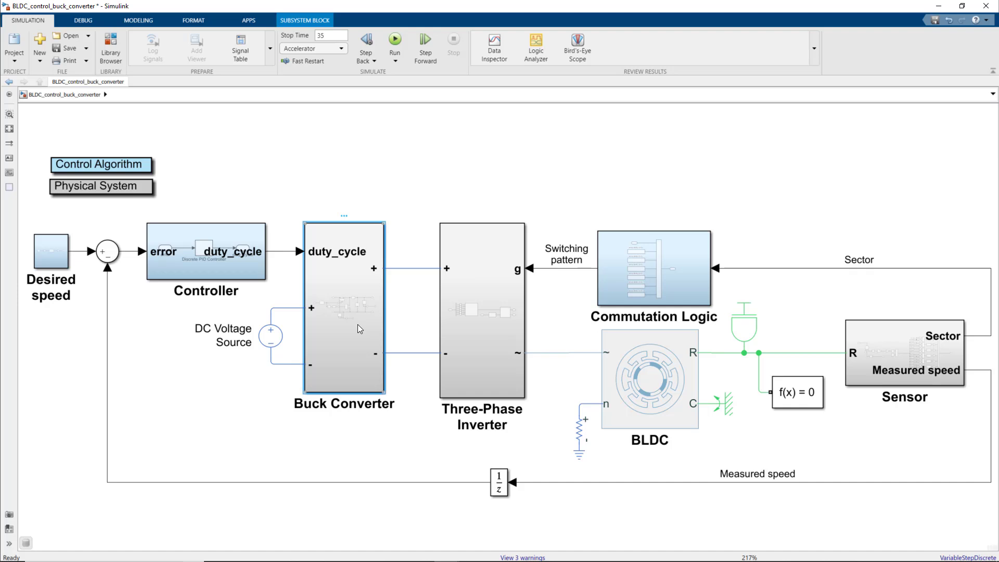
pyautogui.doubleClick(345, 306)
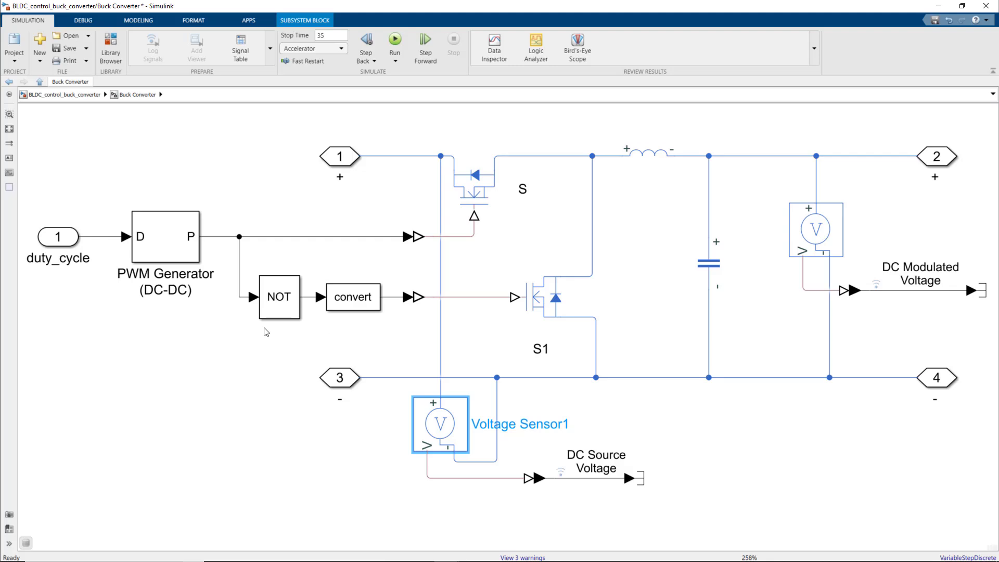
pyautogui.click(166, 236)
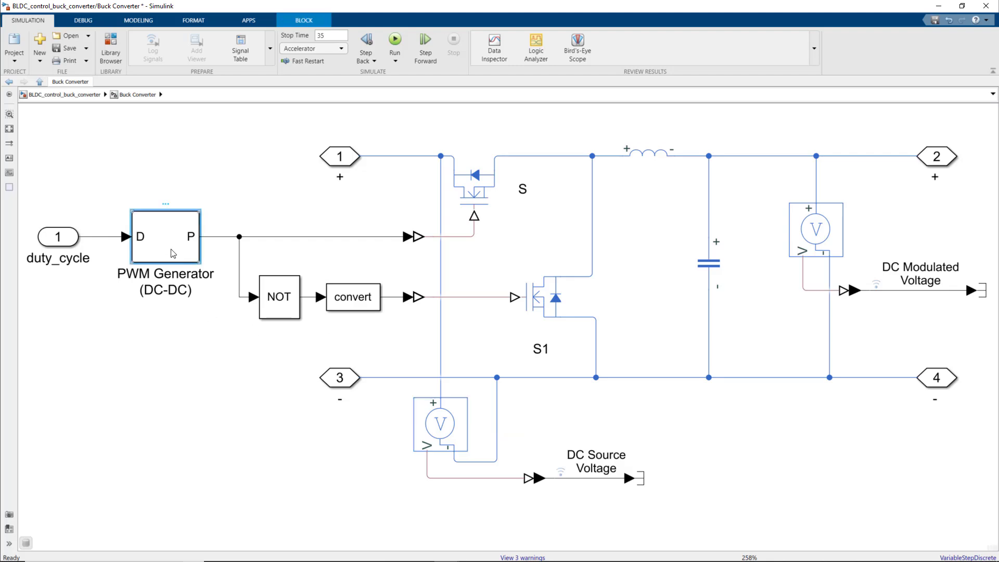
pyautogui.doubleClick(166, 237)
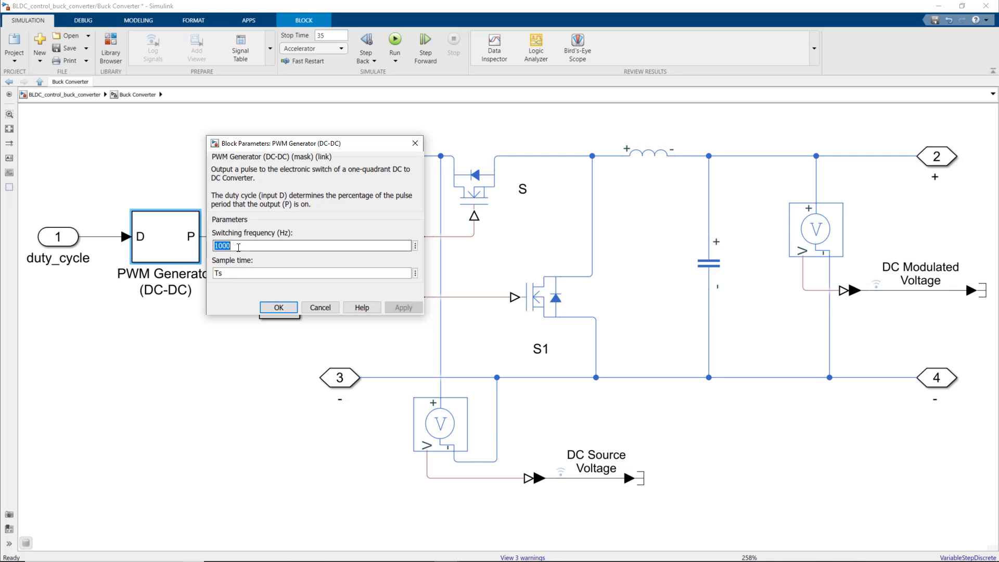
pyautogui.moveTo(266, 290)
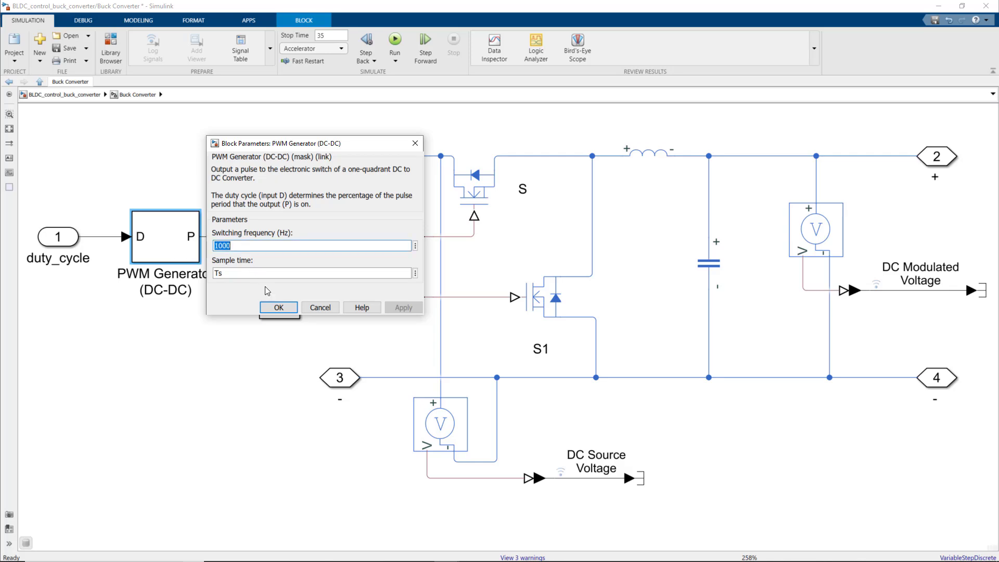
pyautogui.click(278, 307)
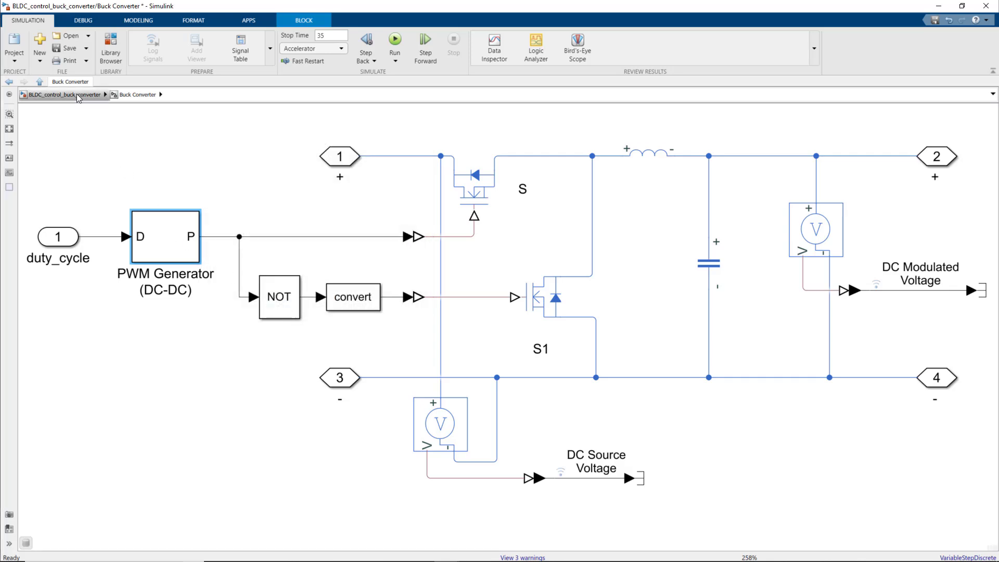
pyautogui.click(64, 95)
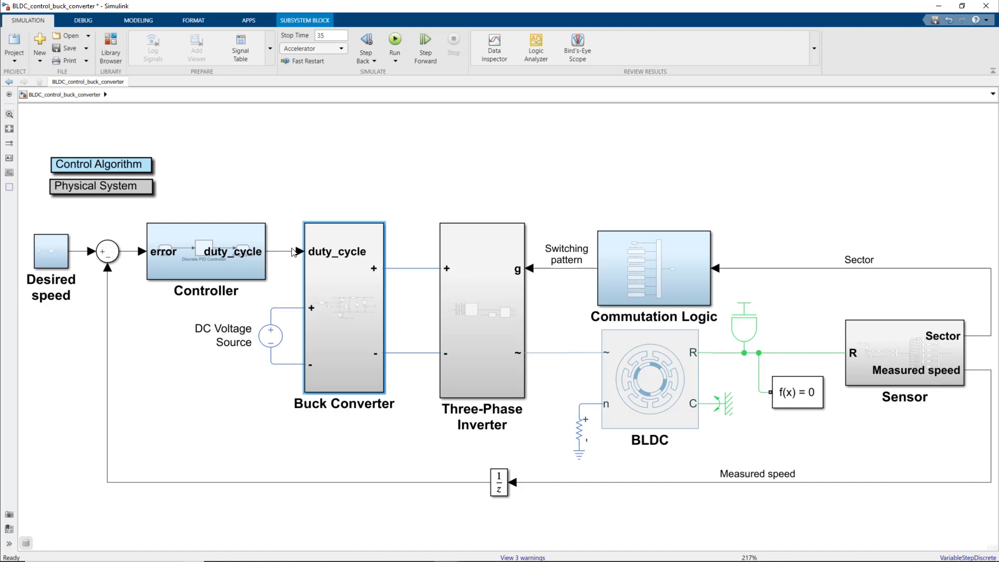
# Inspect the duty_cycle signal and the voltage measurements inside the Buck Converter subsystem.
pyautogui.click(283, 254)
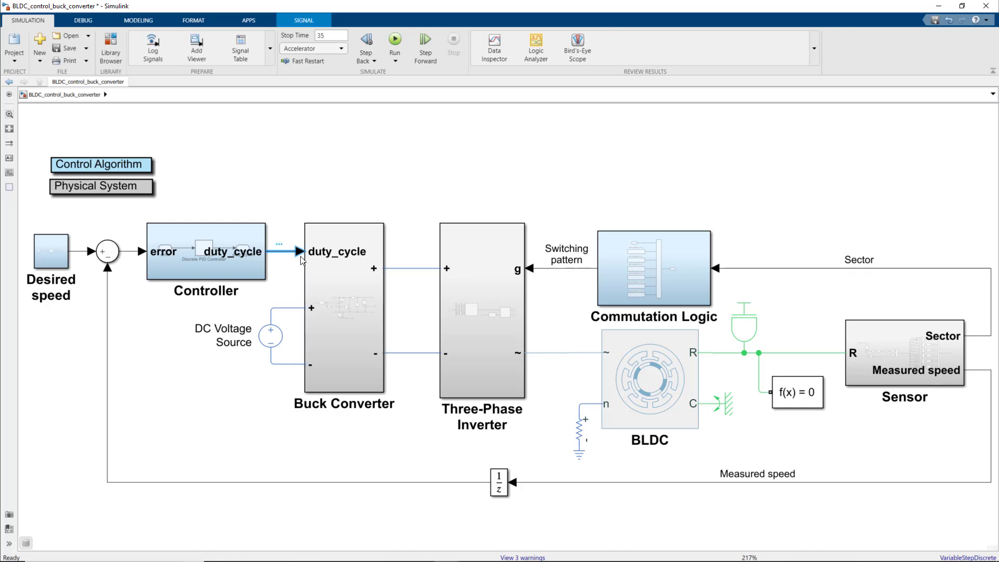
pyautogui.click(345, 294)
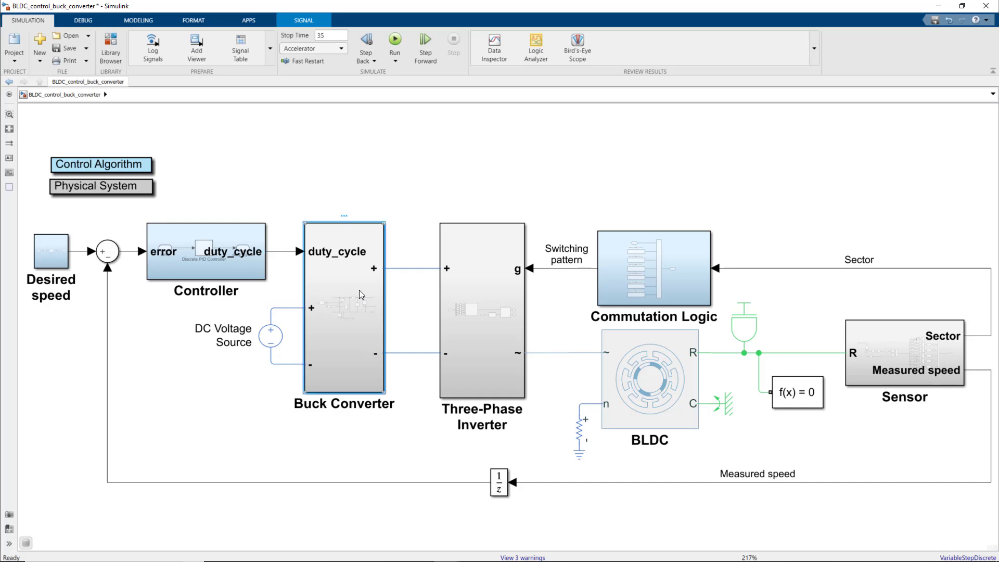
pyautogui.doubleClick(343, 306)
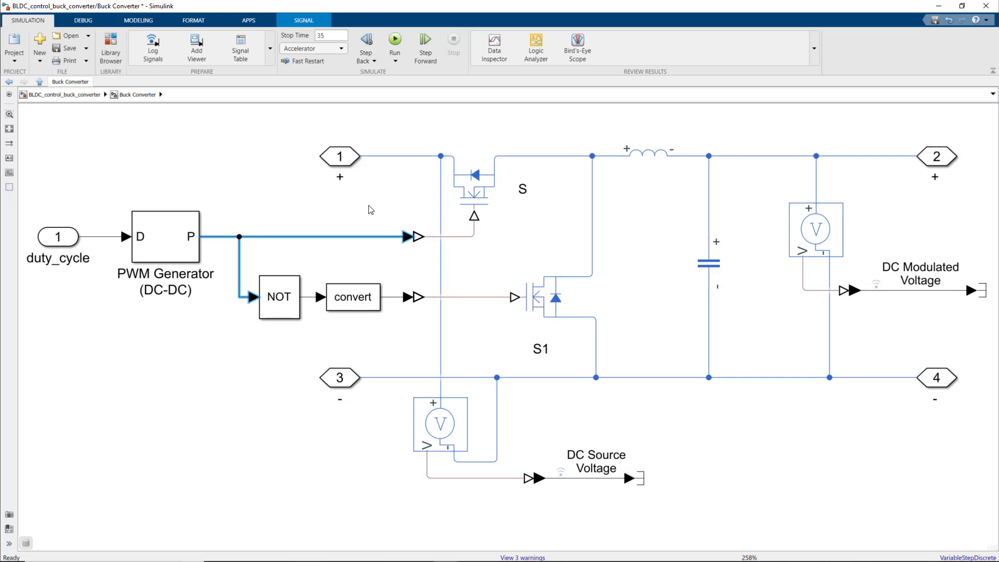
pyautogui.click(540, 297)
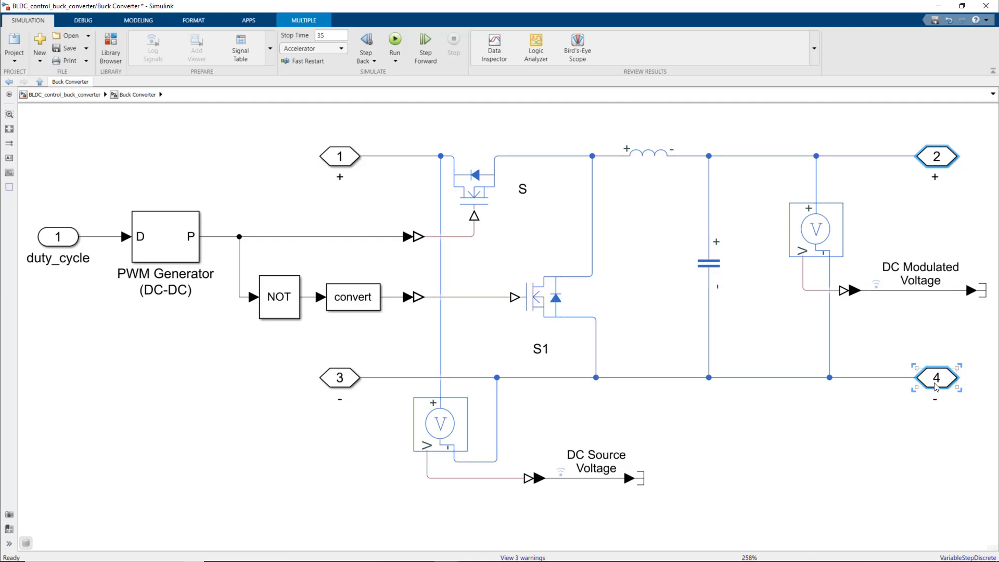
pyautogui.click(440, 423)
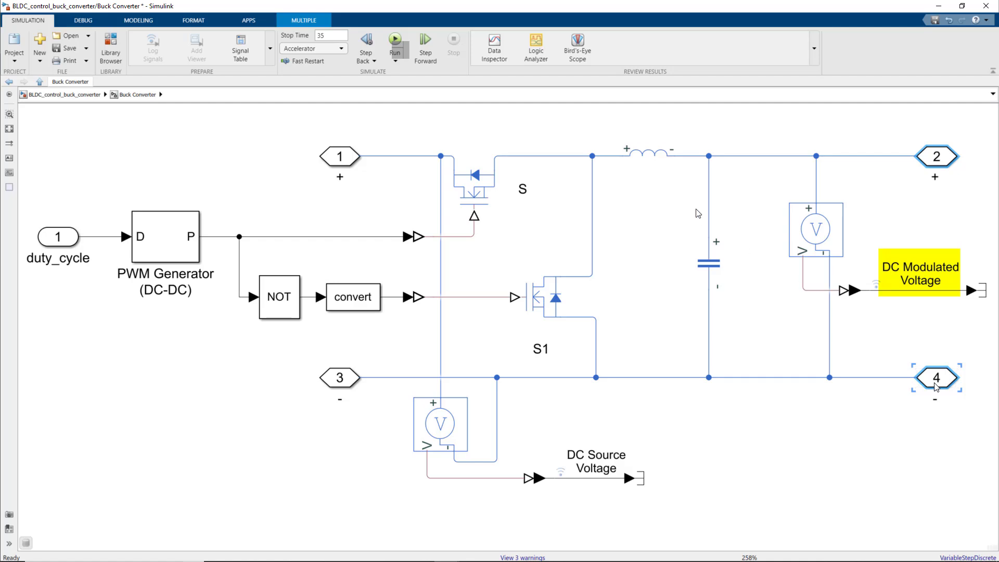
# Run the buck-converter BLDC model simulation from inside the subsystem.
pyautogui.click(395, 42)
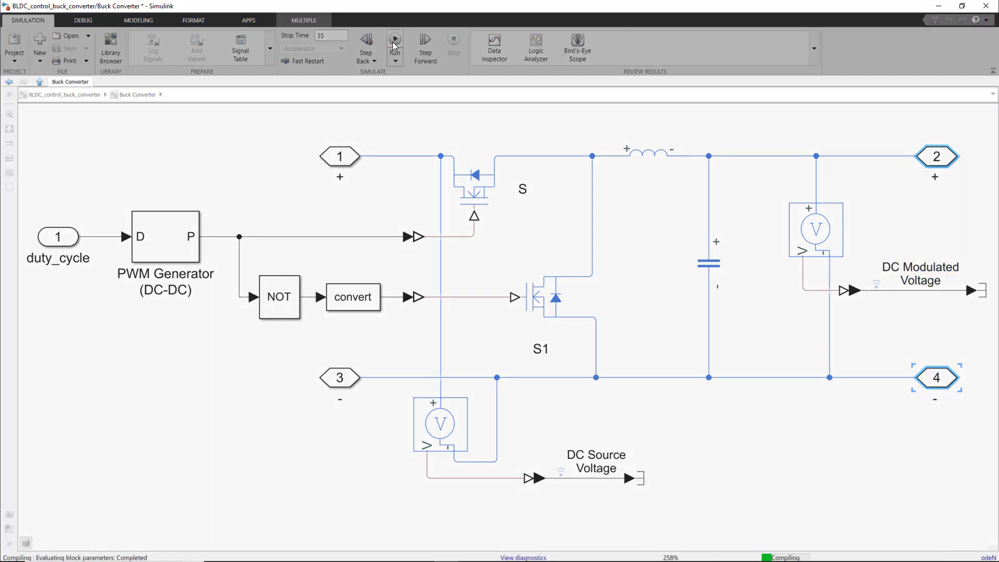
# After the run completes, show the recorded signals in the Data Inspector.
pyautogui.click(394, 40)
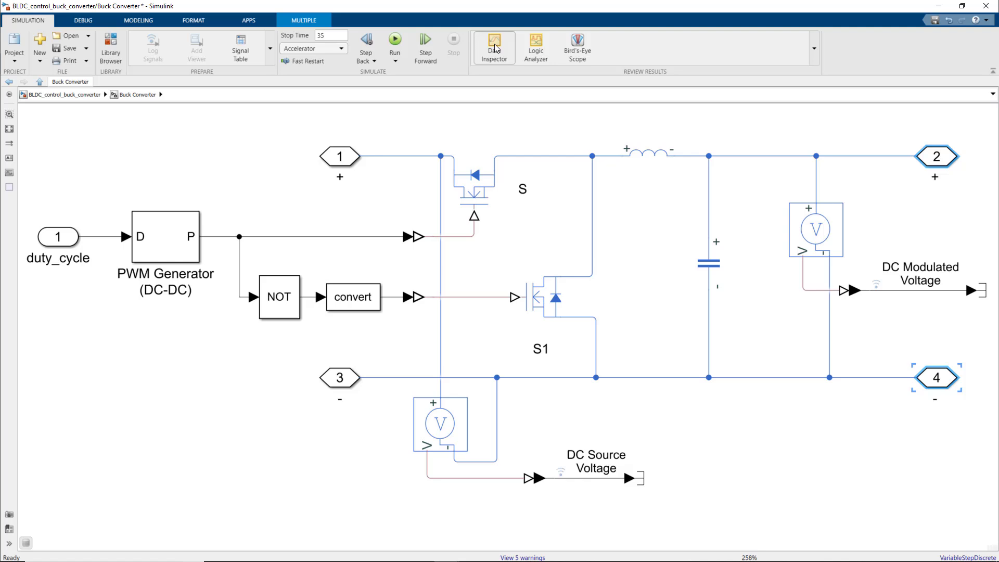
pyautogui.click(493, 47)
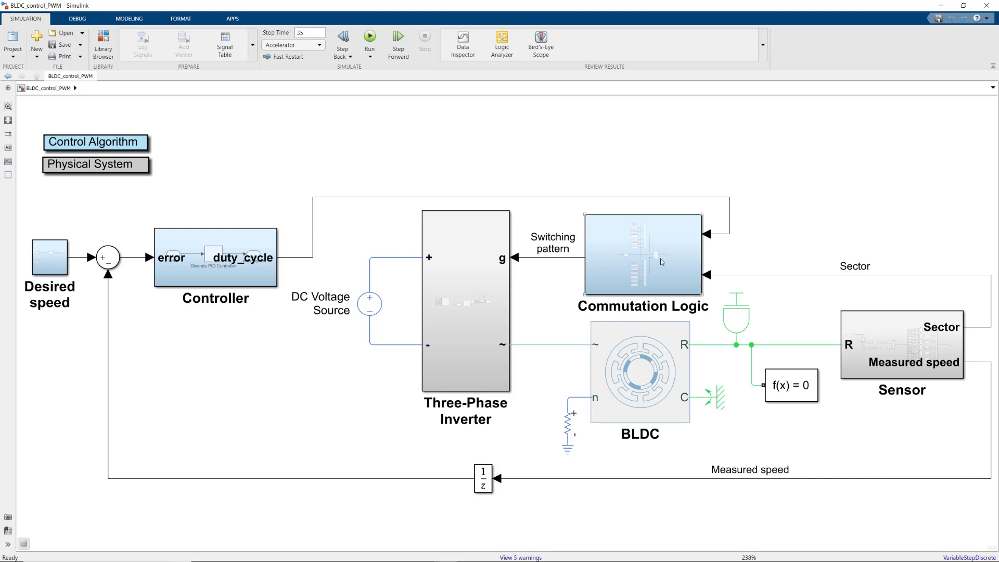
pyautogui.moveTo(665, 267)
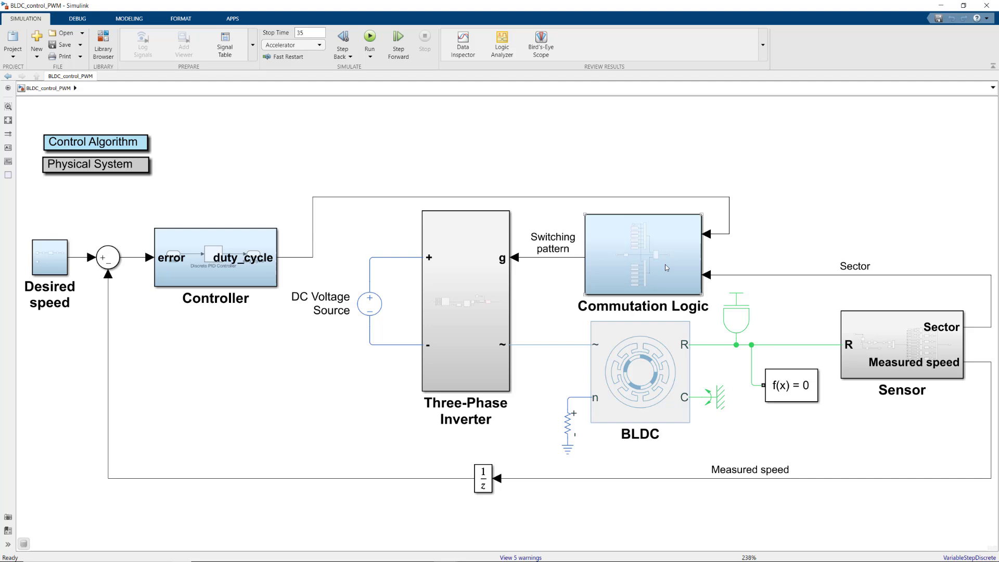
# Select the Commutation Logic subsystem in the BLDC_control_PWM model.
pyautogui.click(642, 254)
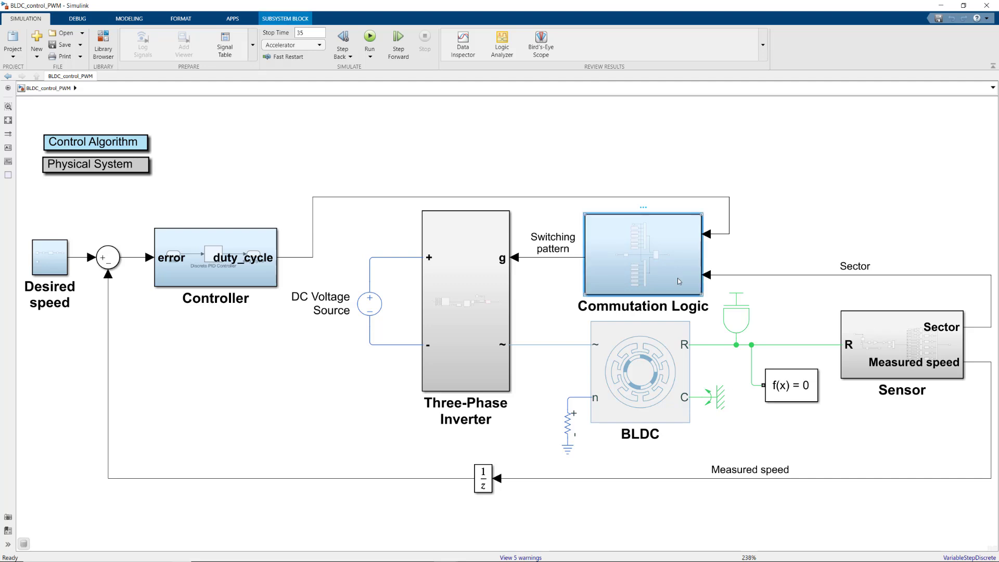
# Look inside Commutation Logic at the PWM generator selecting between two six-sector switching tables.
pyautogui.doubleClick(642, 253)
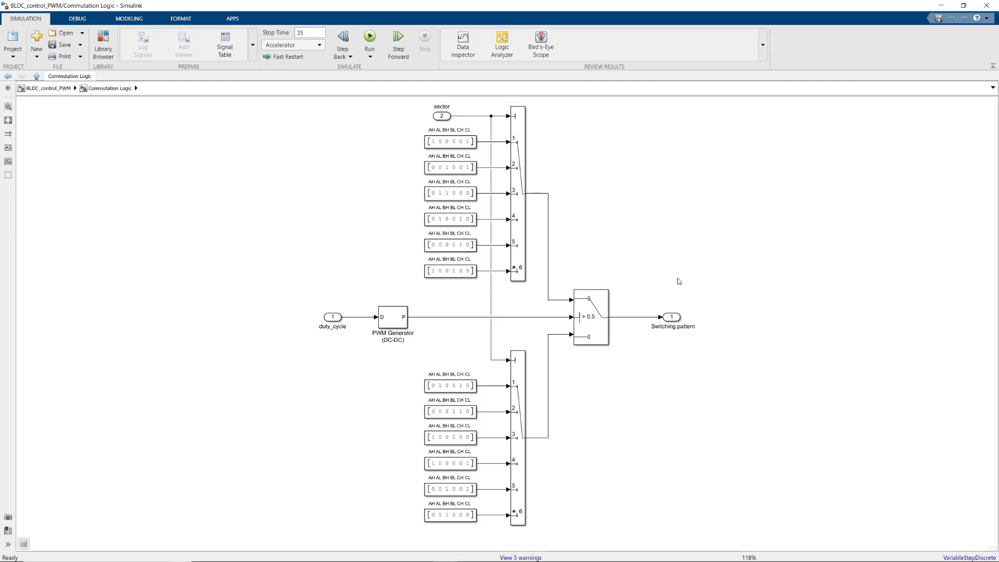
pyautogui.click(393, 316)
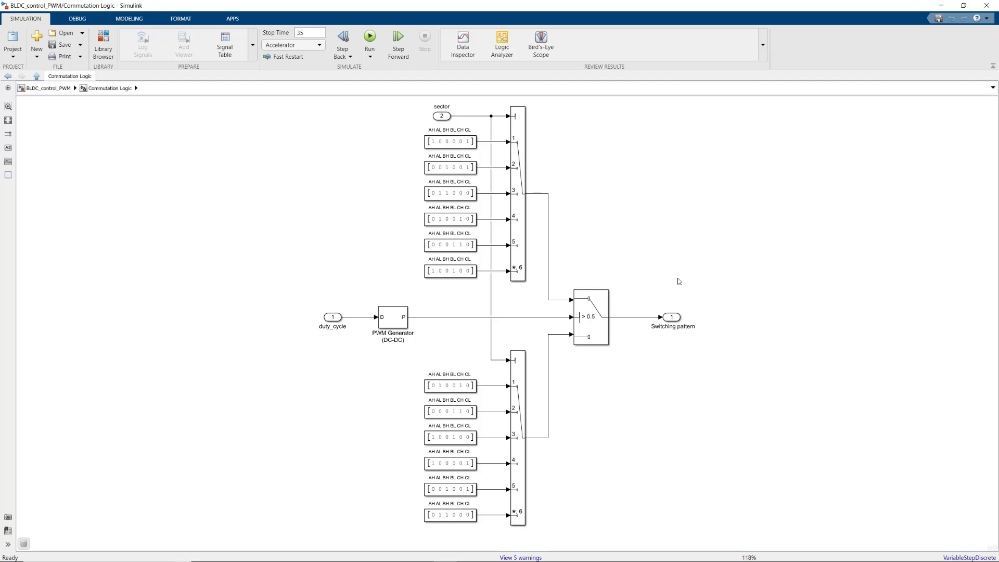
pyautogui.moveTo(390, 81)
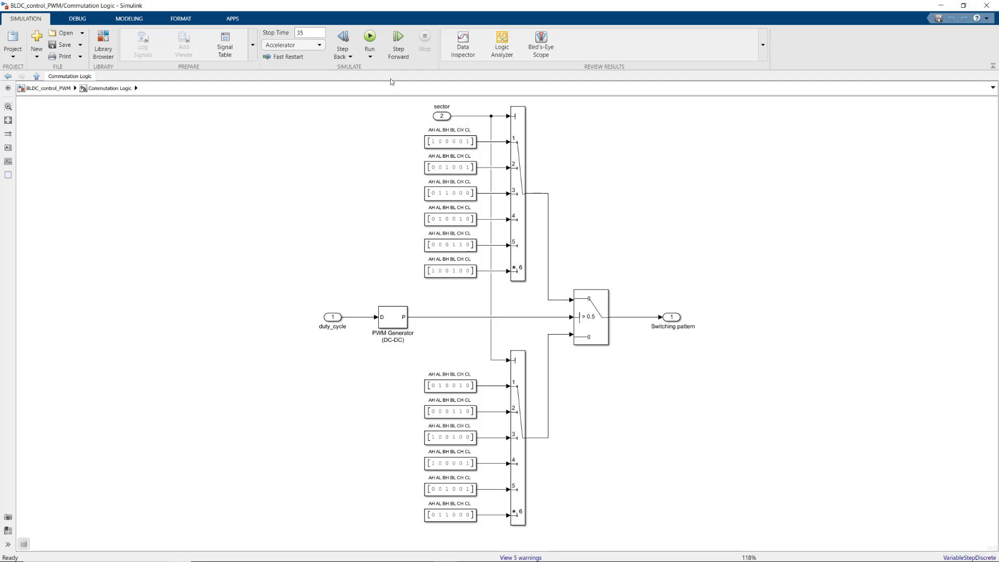
# Run the PWM commutation model and plot measured/desired speed, sector and phase voltages in the Data Inspector.
pyautogui.click(369, 43)
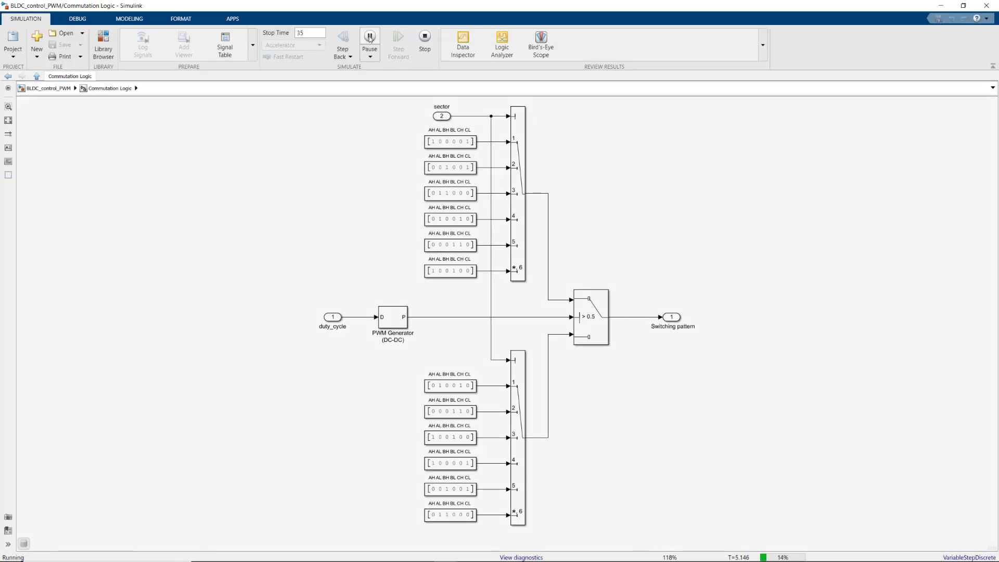
pyautogui.click(370, 42)
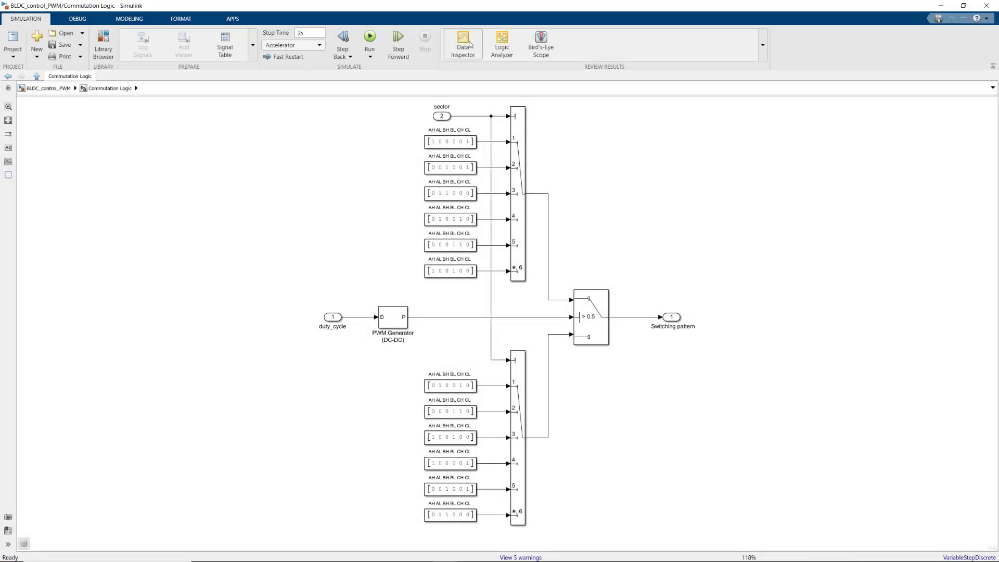
pyautogui.click(462, 43)
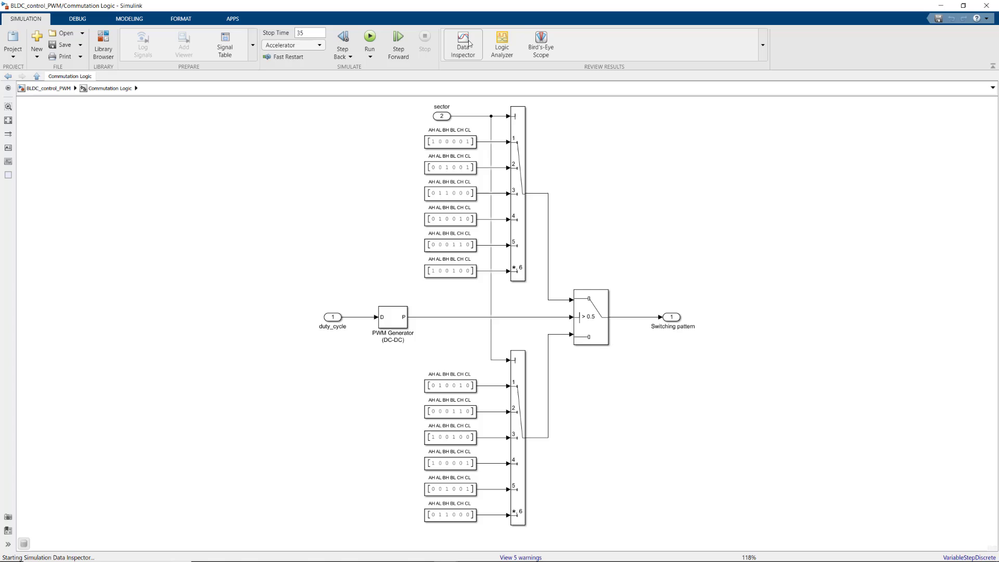
pyautogui.click(463, 44)
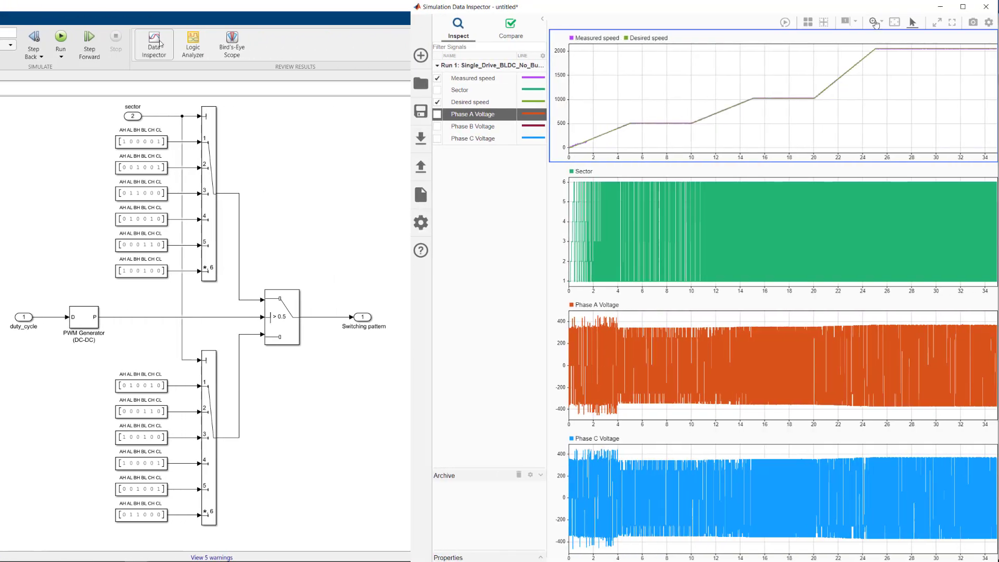